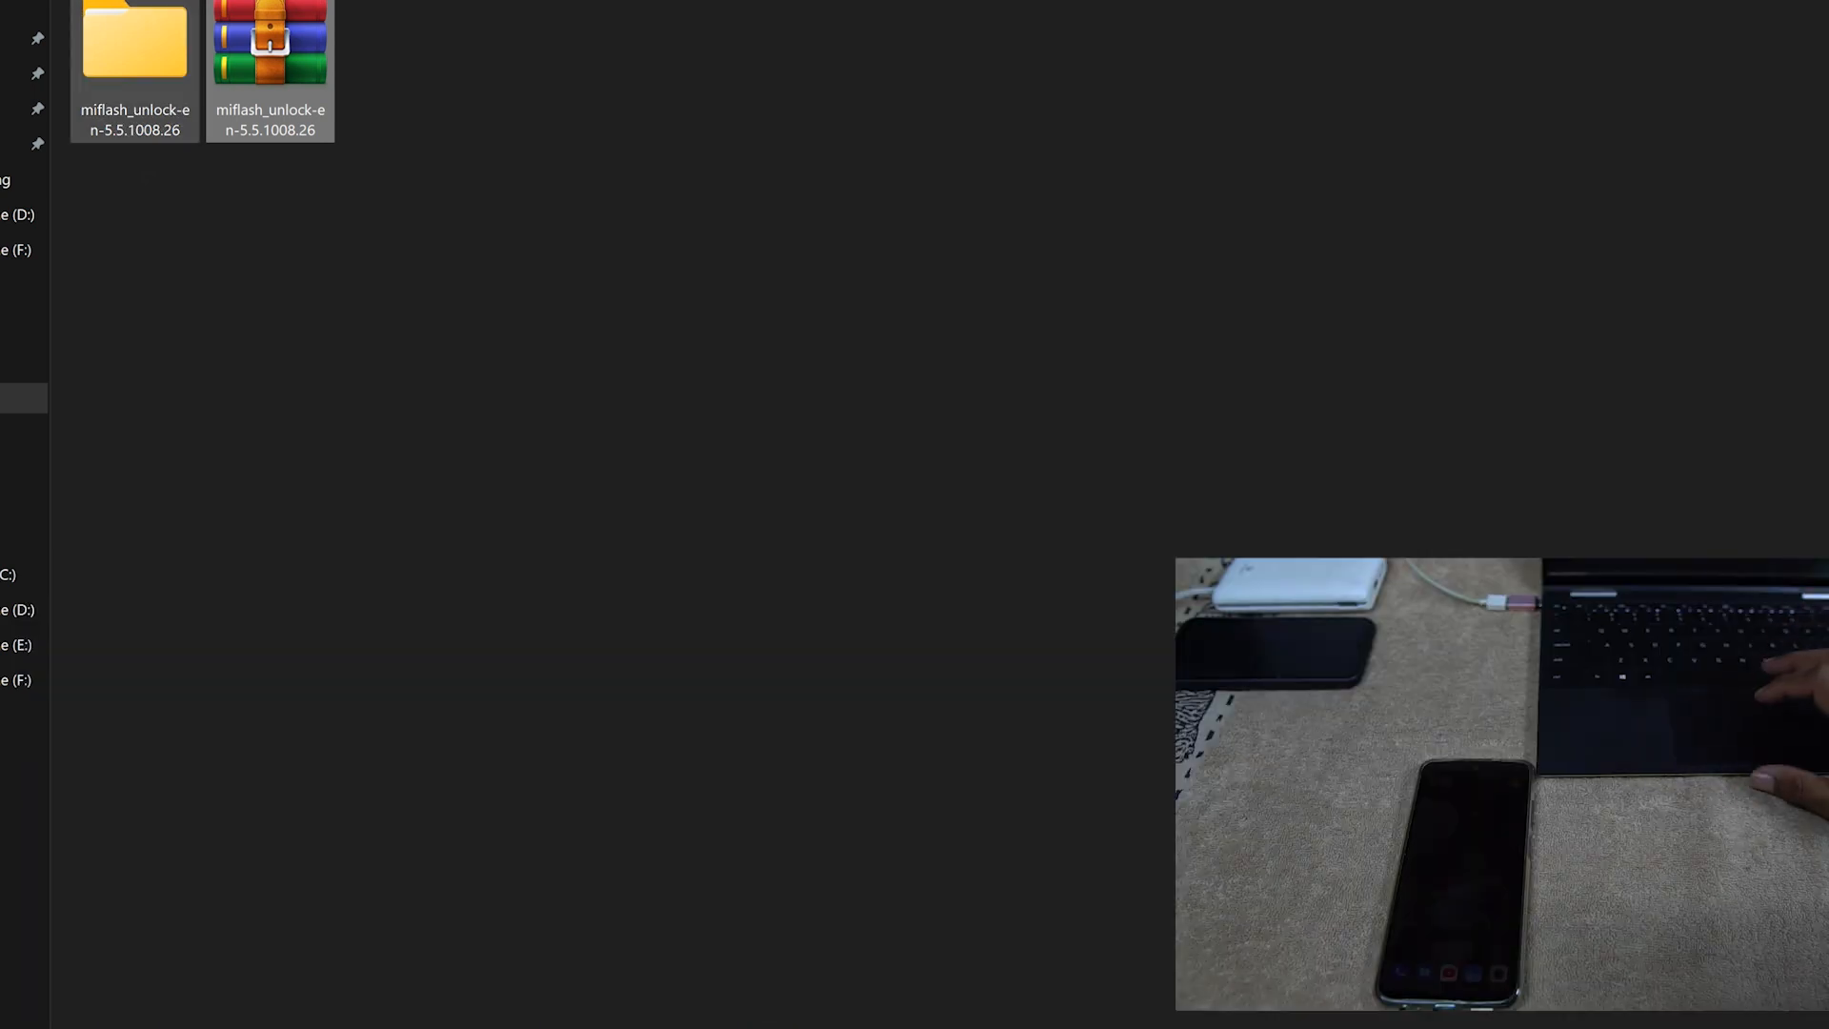
Step: Browse into the extracted miflash_unlock folder and locate the miflash_unlock application
{"action": "double_click", "coordinate": [133, 46]}
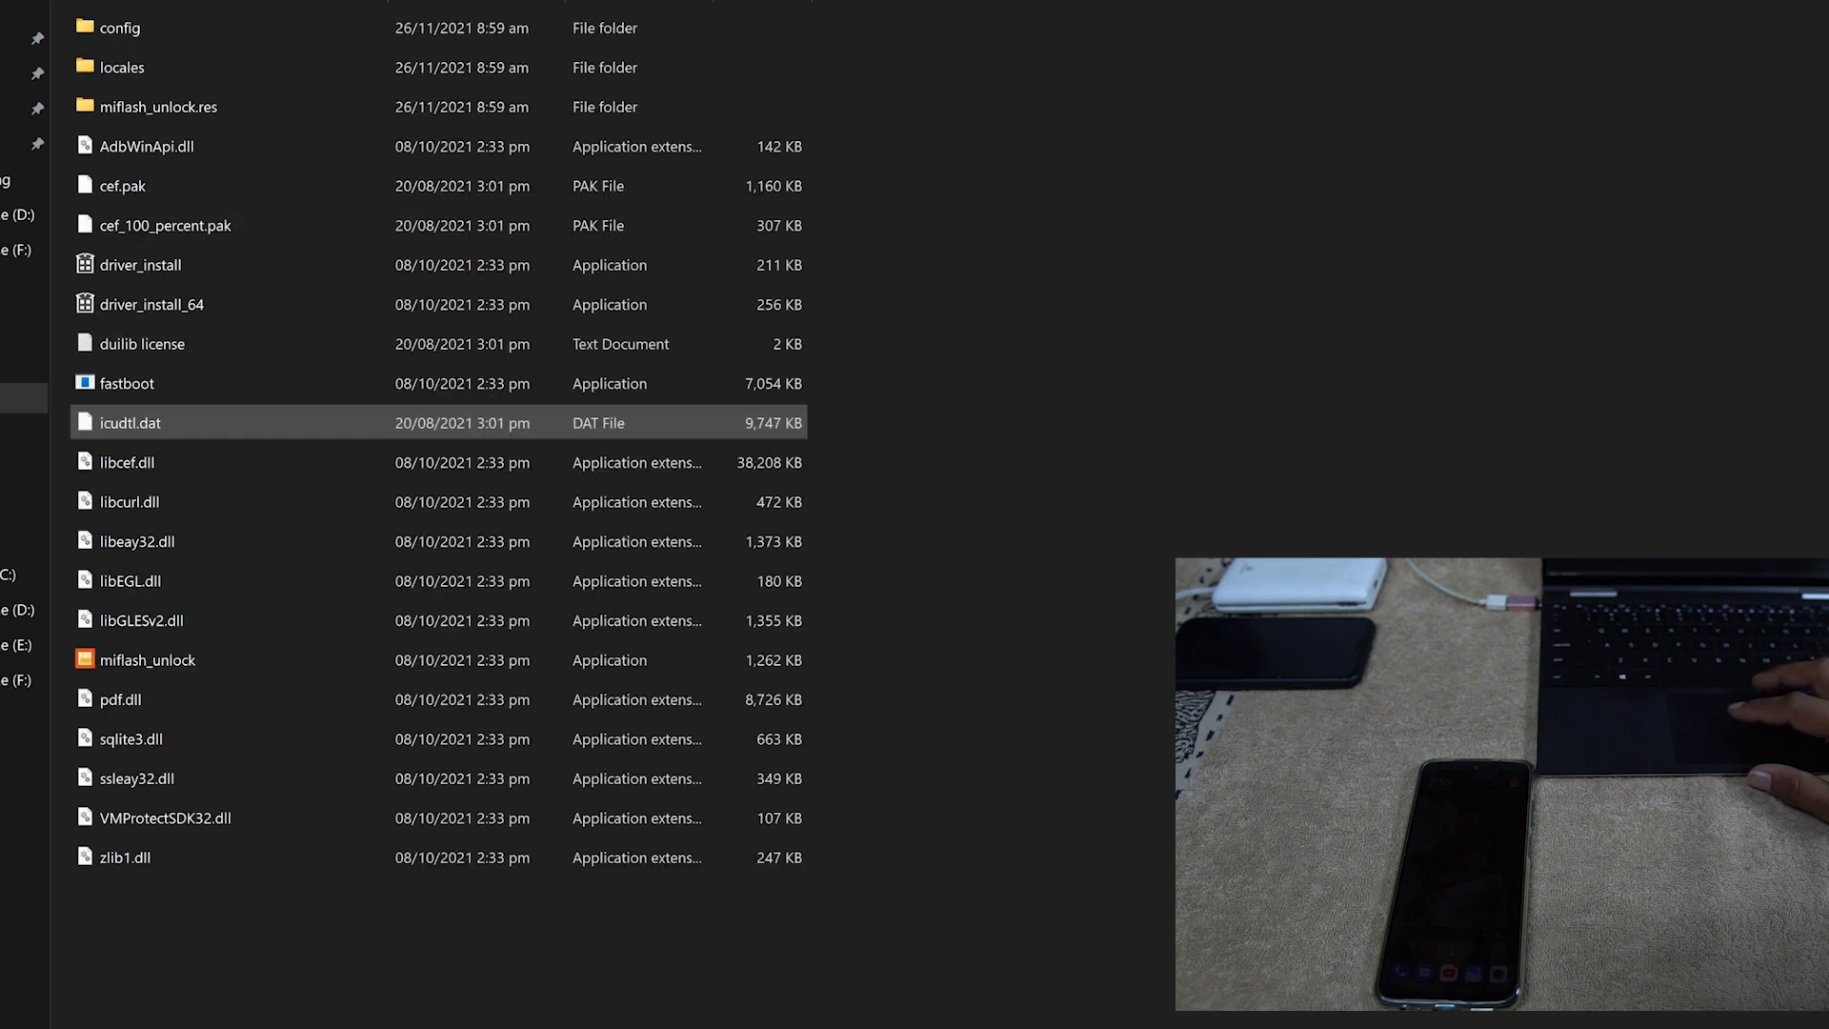
{"action": "left_click", "coordinate": [147, 659]}
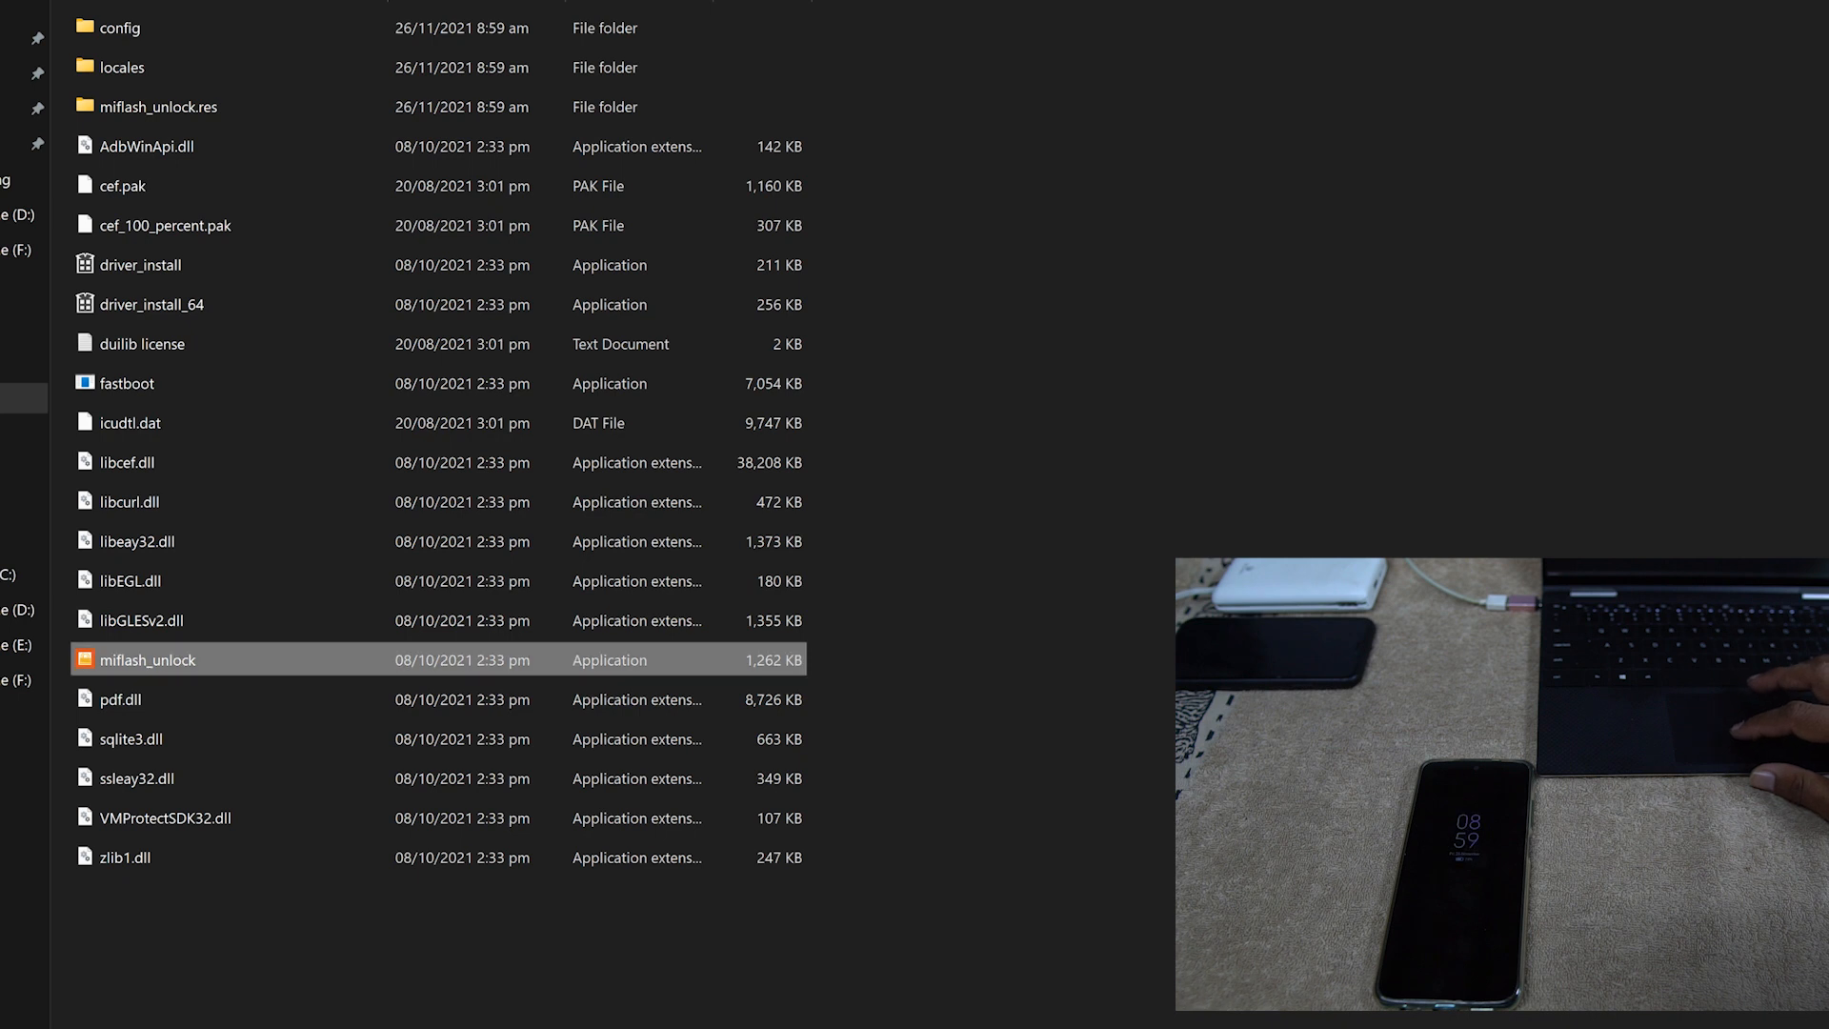
{"action": "mouse_move", "coordinate": [148, 660]}
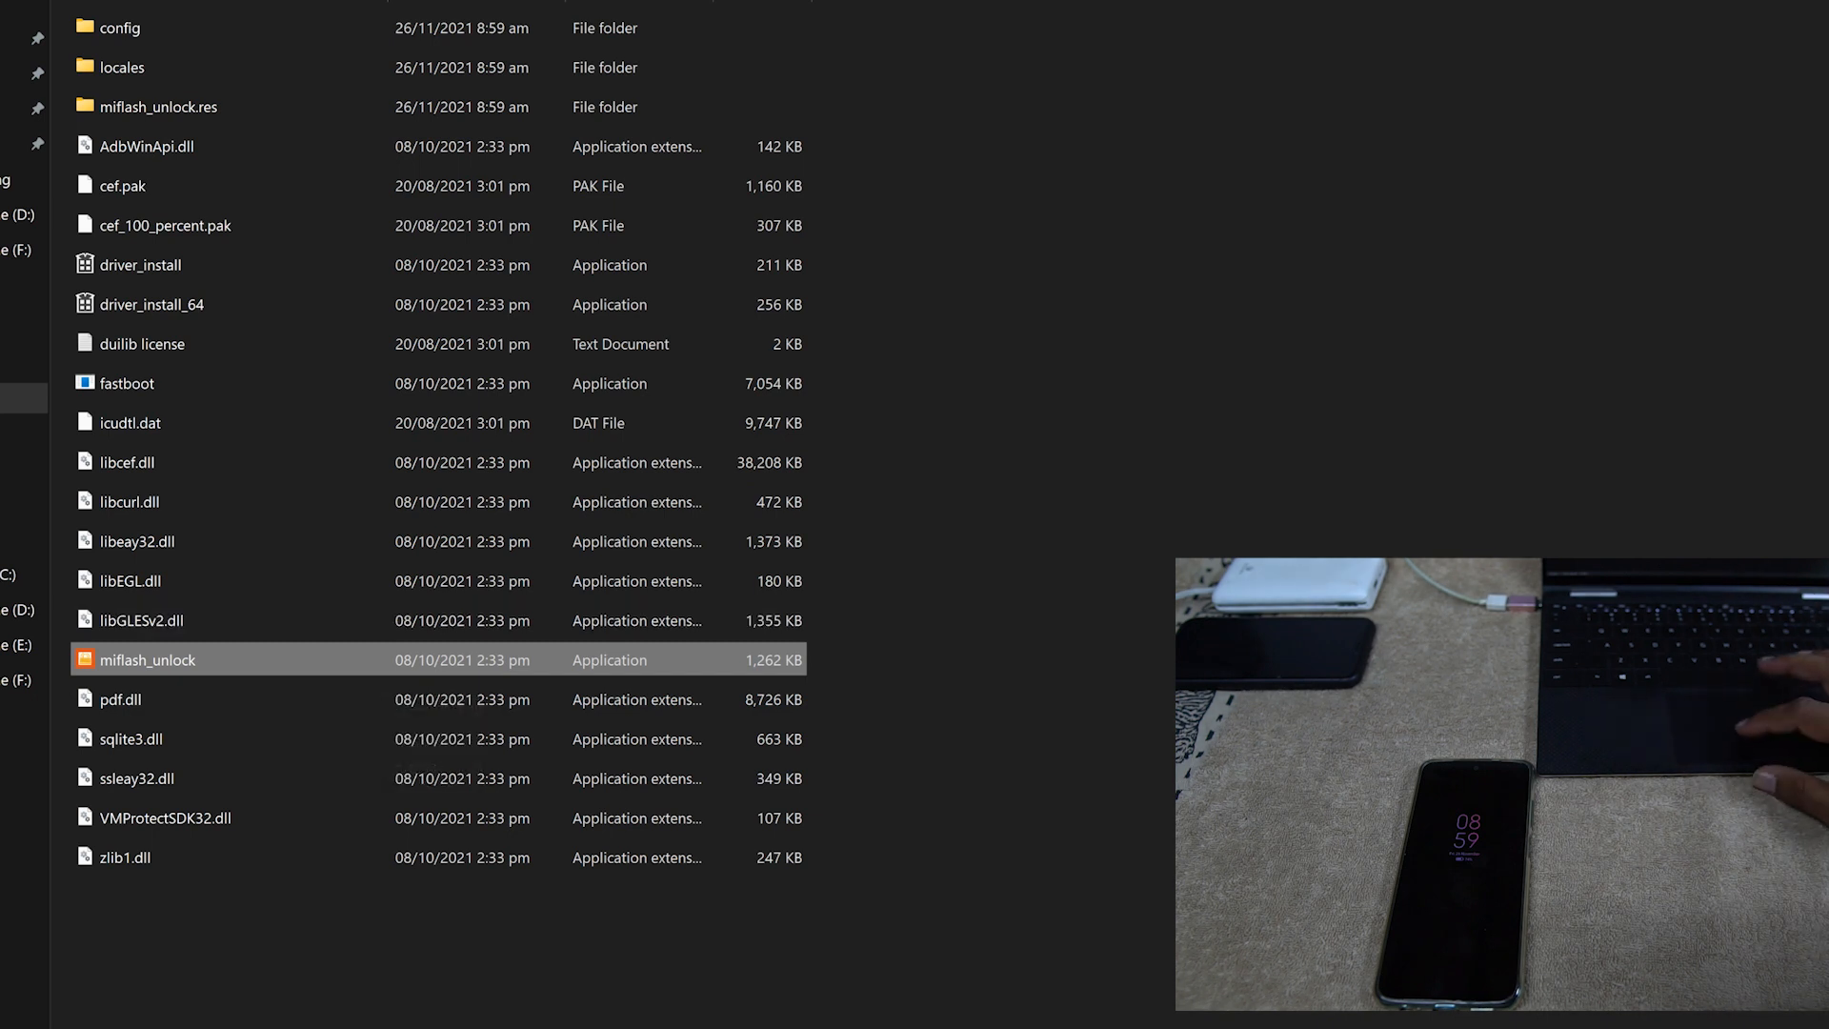
Step: Launch miflash_unlock and agree to the disclaimer to reach Mi Account sign-in
{"action": "double_click", "coordinate": [149, 659]}
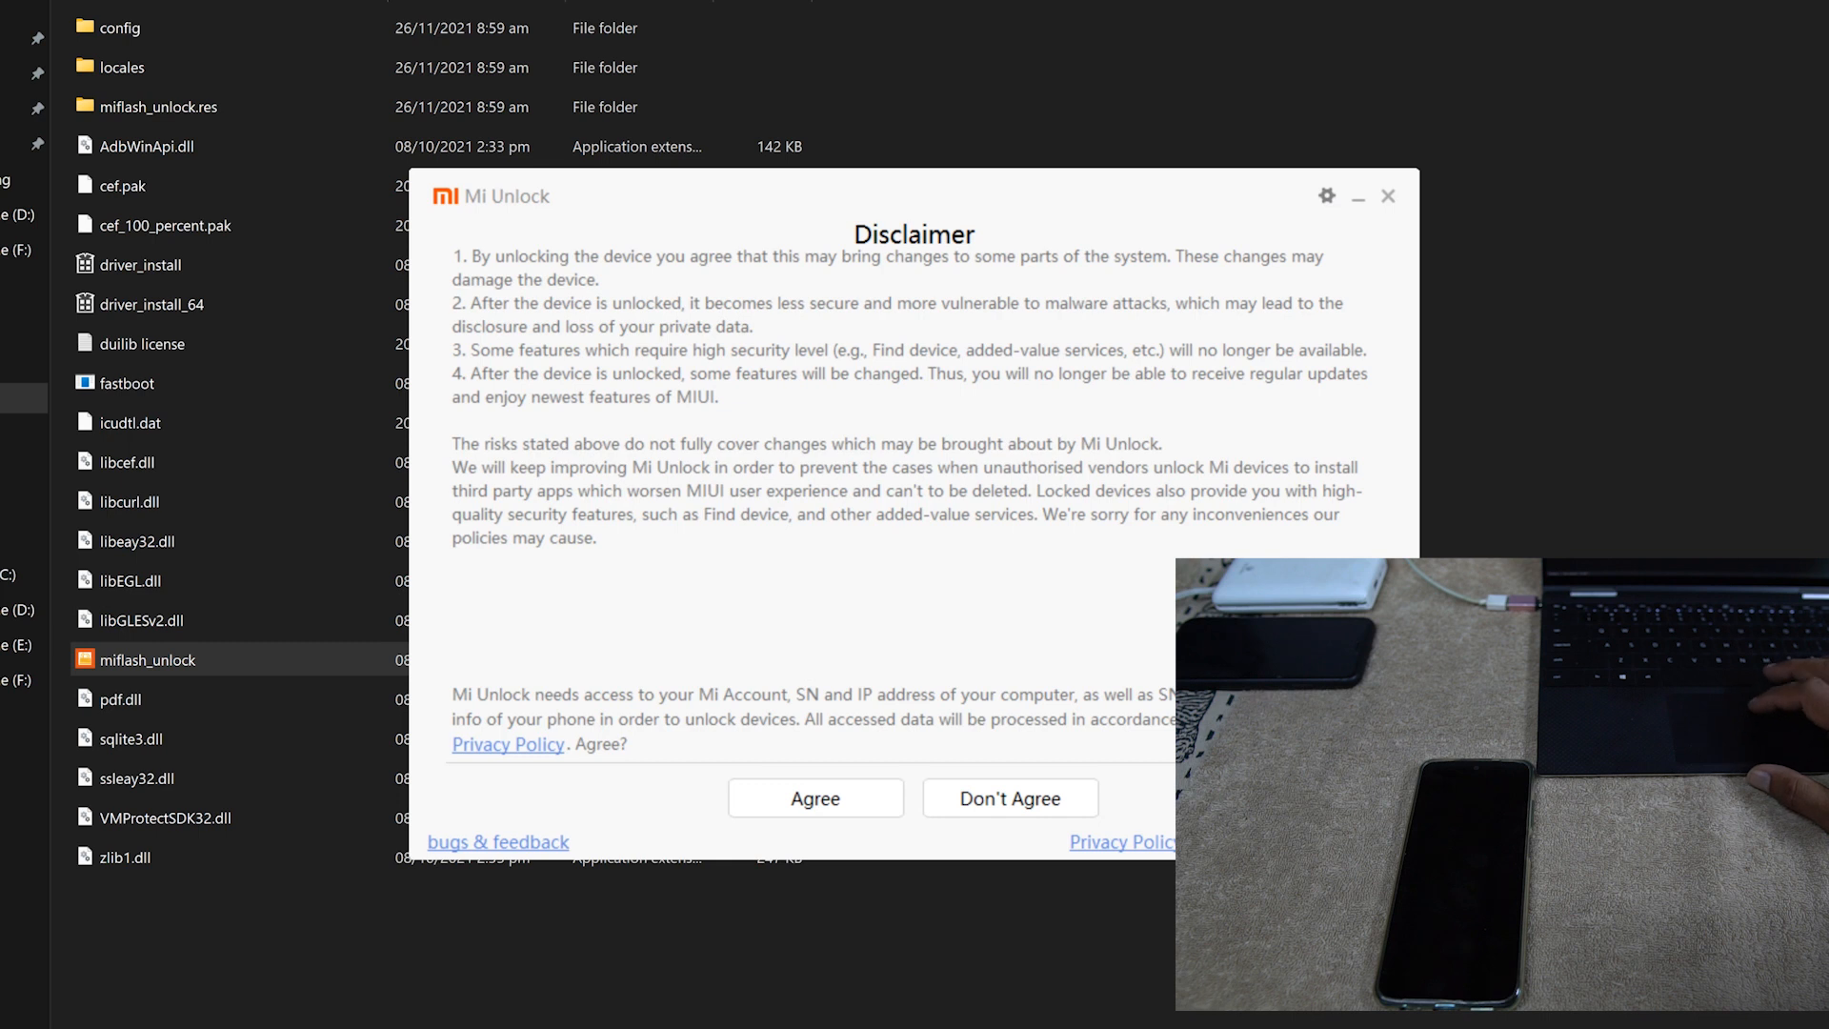
{"action": "left_click", "coordinate": [816, 798]}
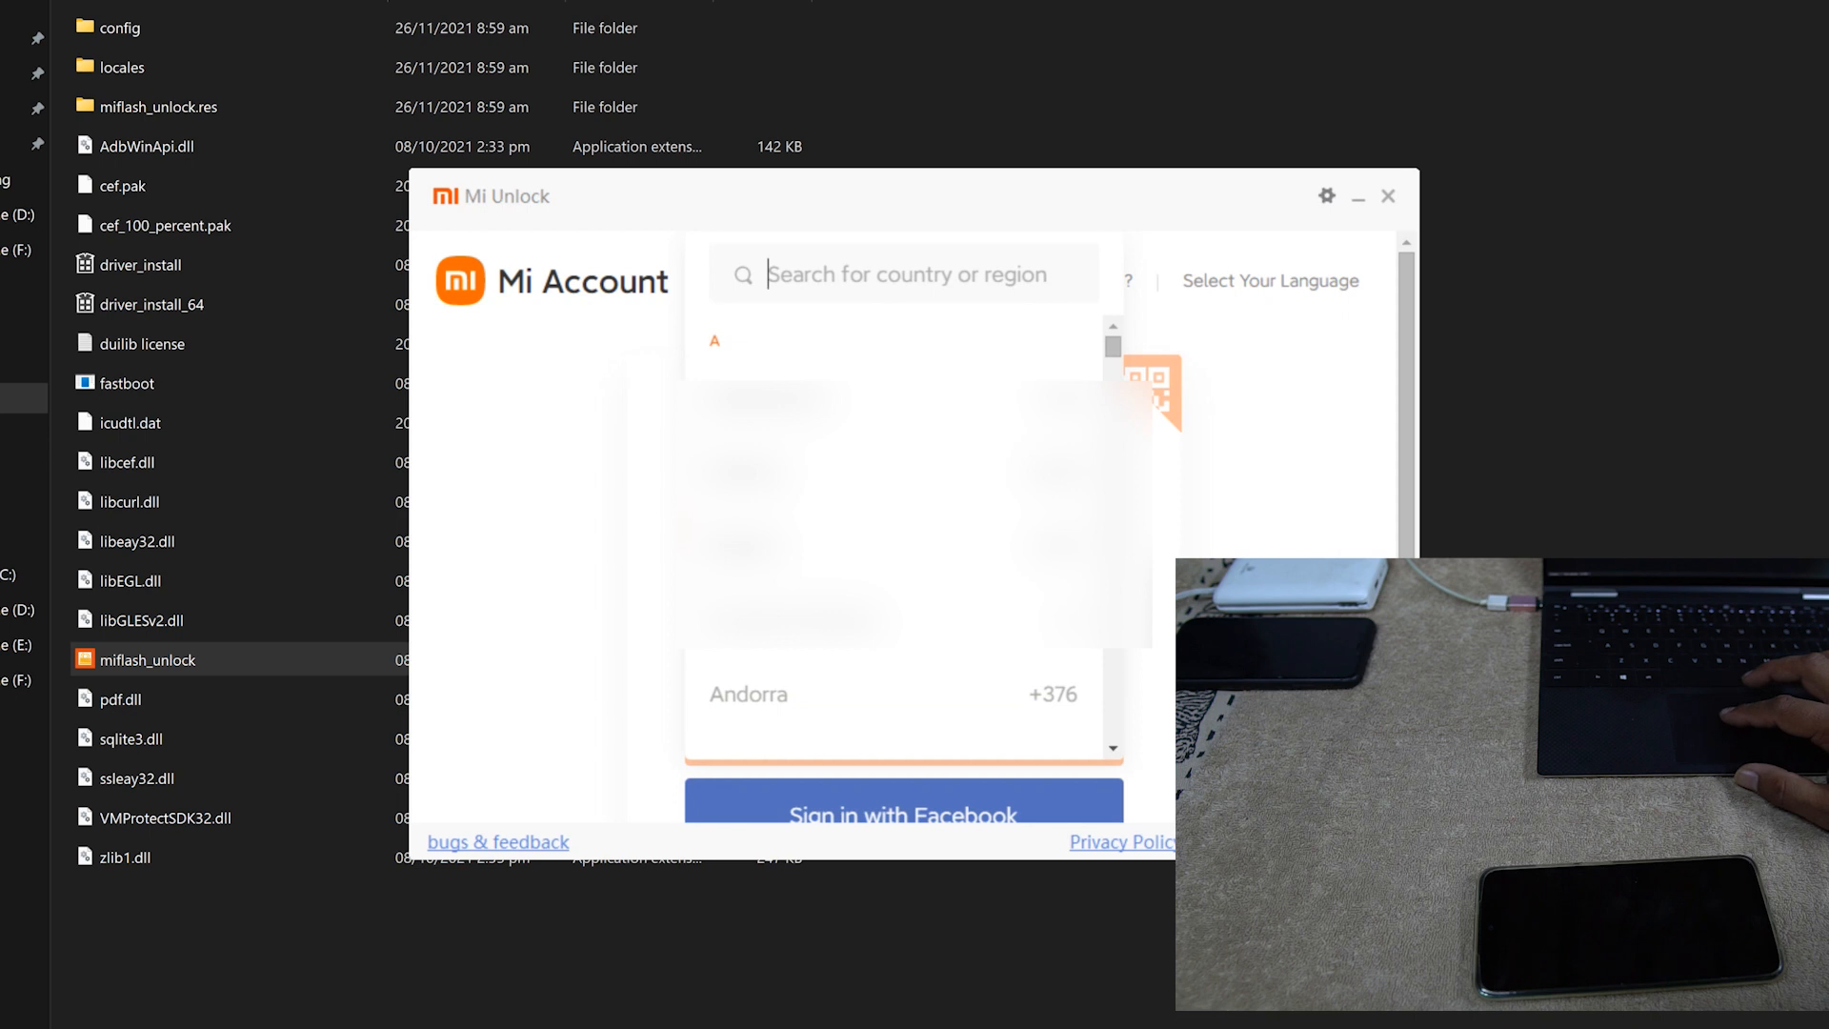
Step: Pick the country code, enter the phone number and password, and sign in to the Mi Account
{"action": "type", "text": "p"}
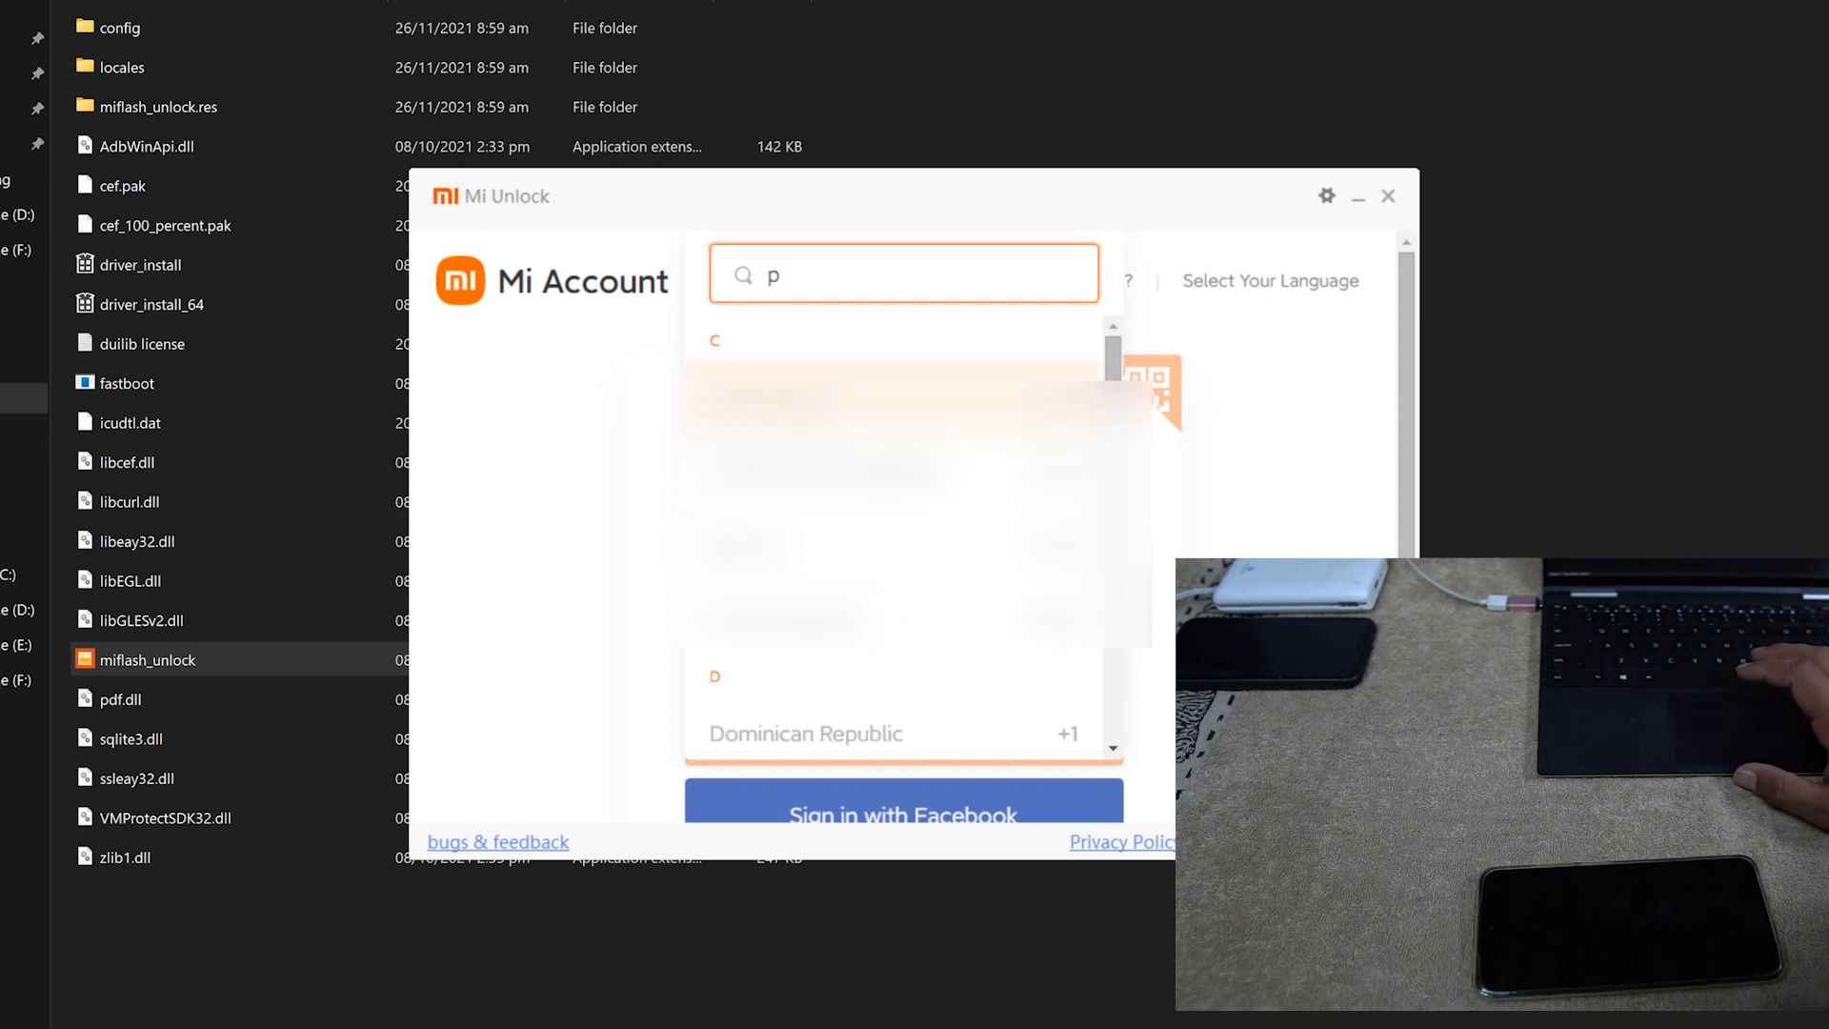
{"action": "type", "text": "a"}
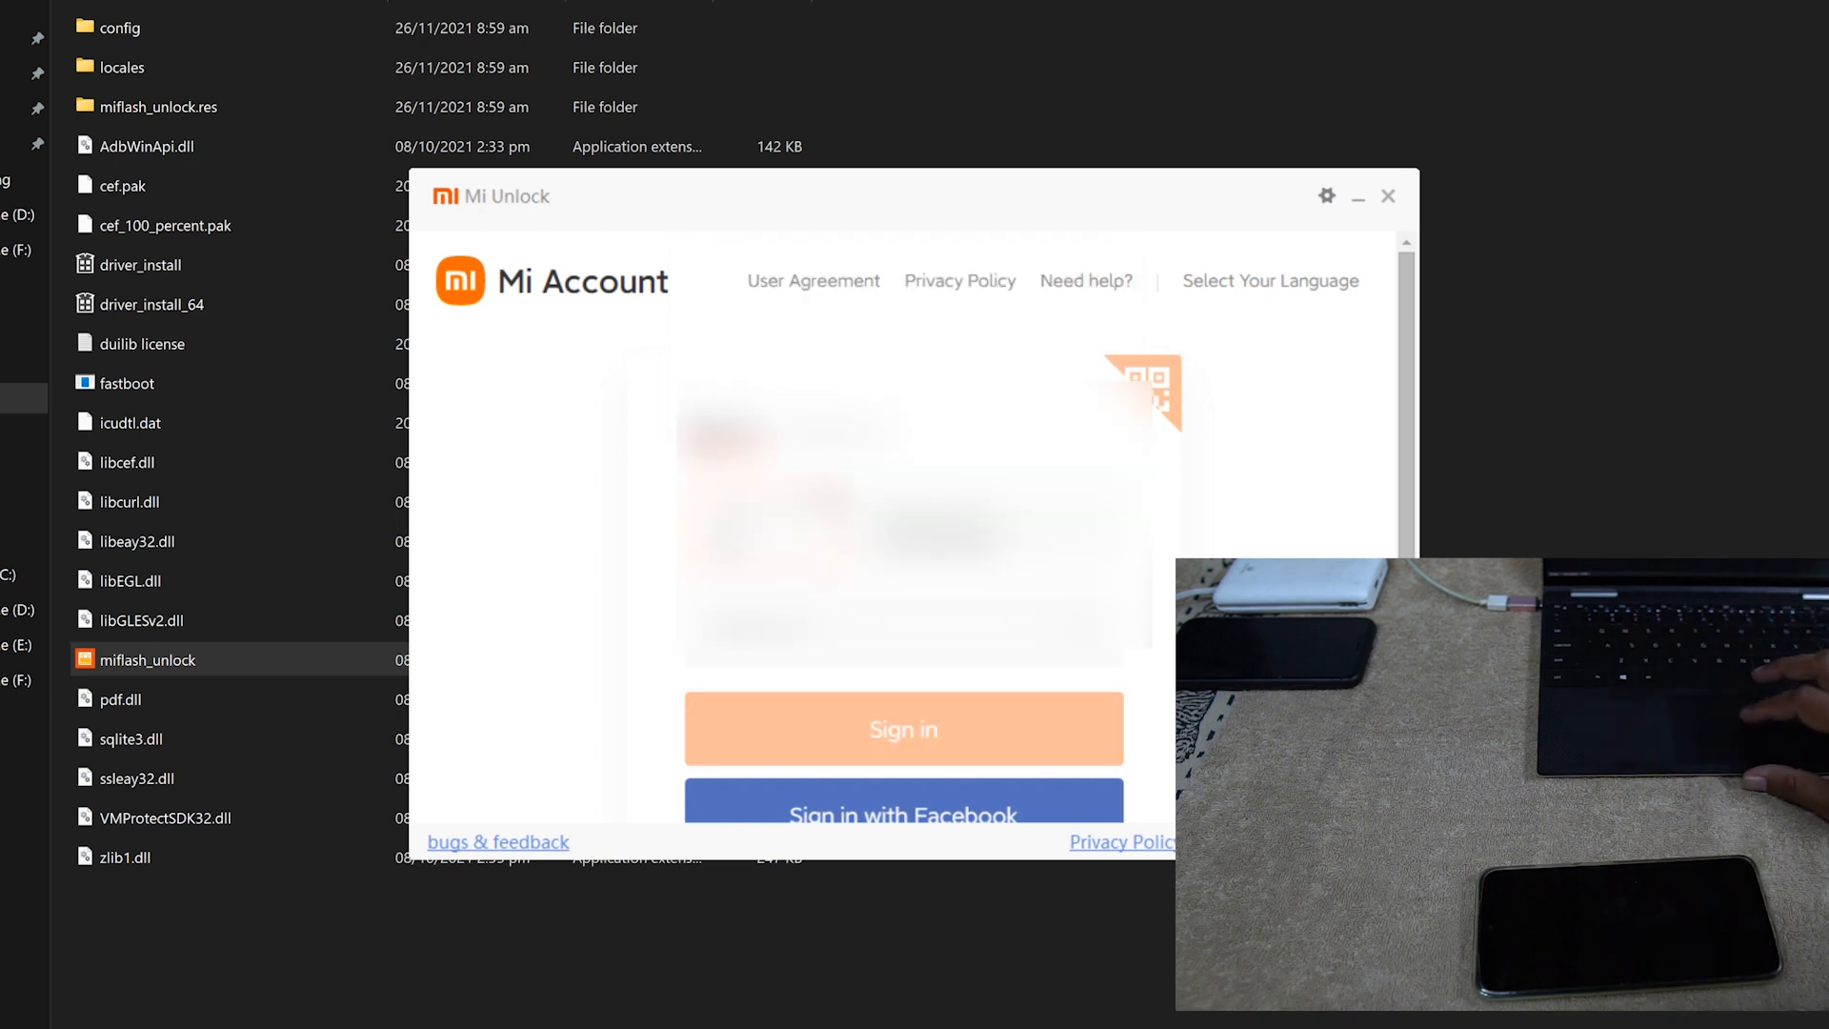
{"action": "left_click", "coordinate": [903, 636]}
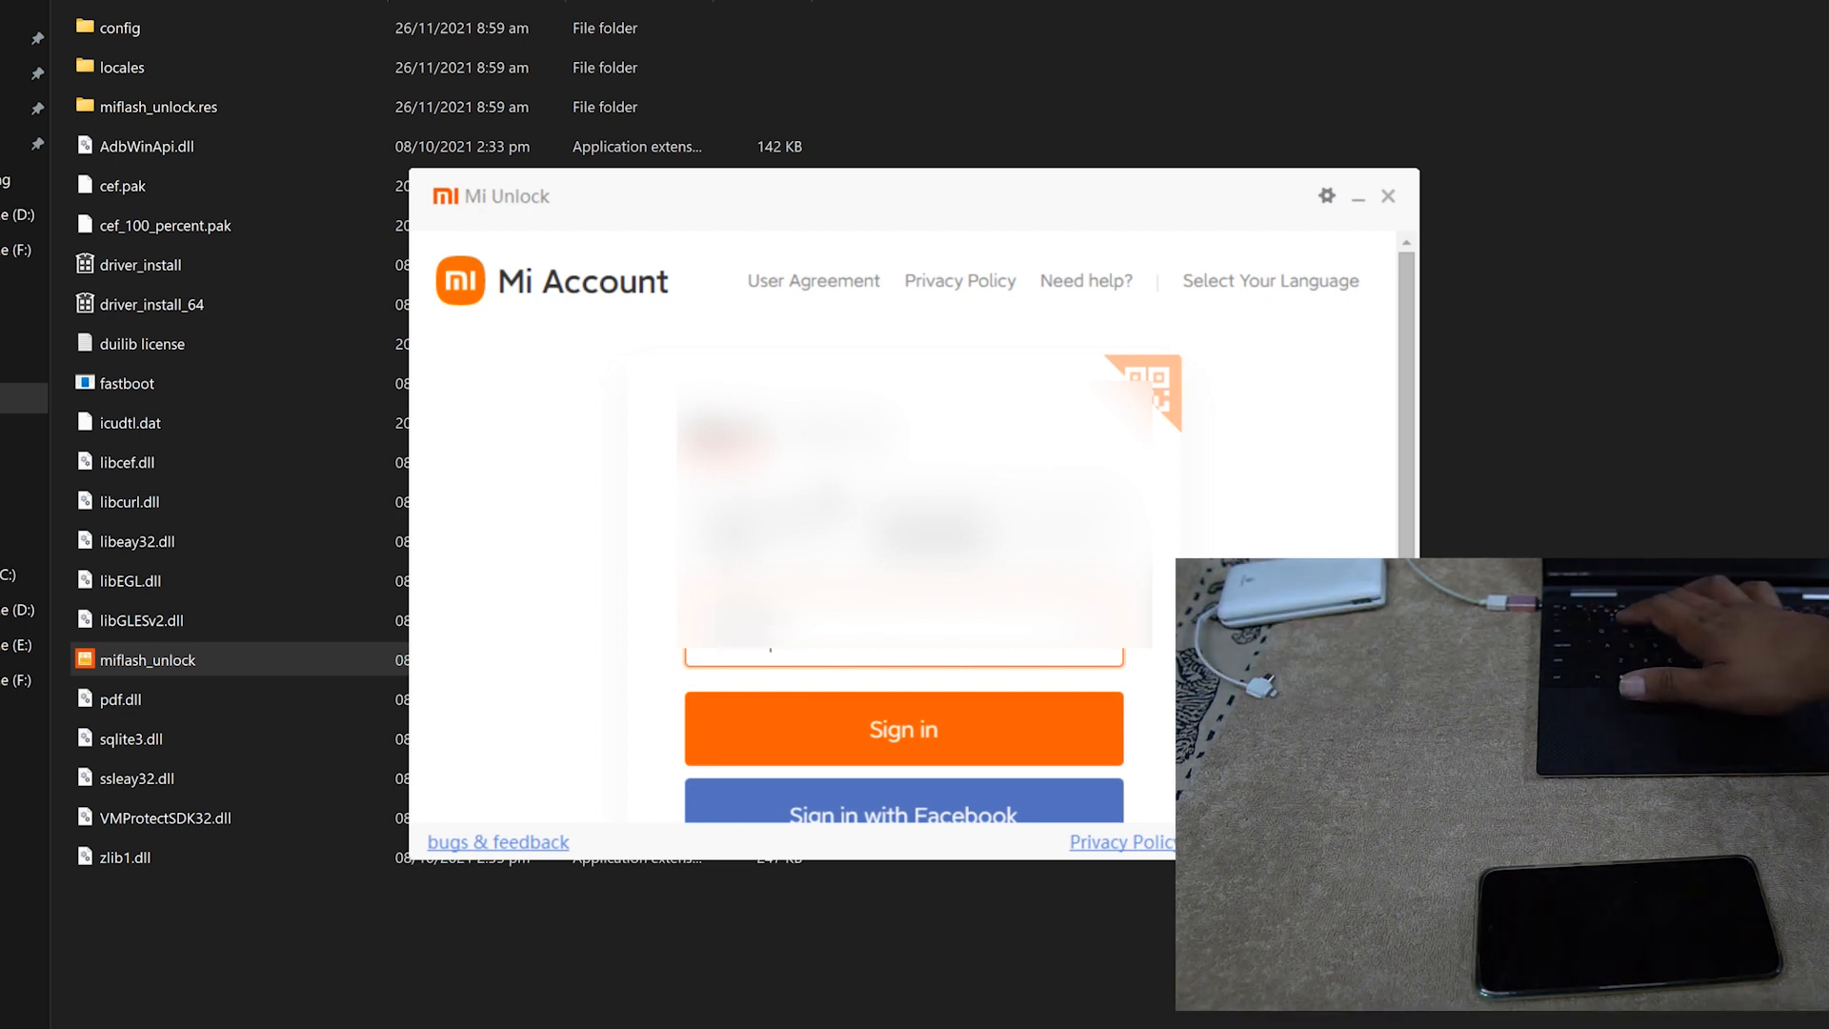
{"action": "left_click", "coordinate": [903, 730]}
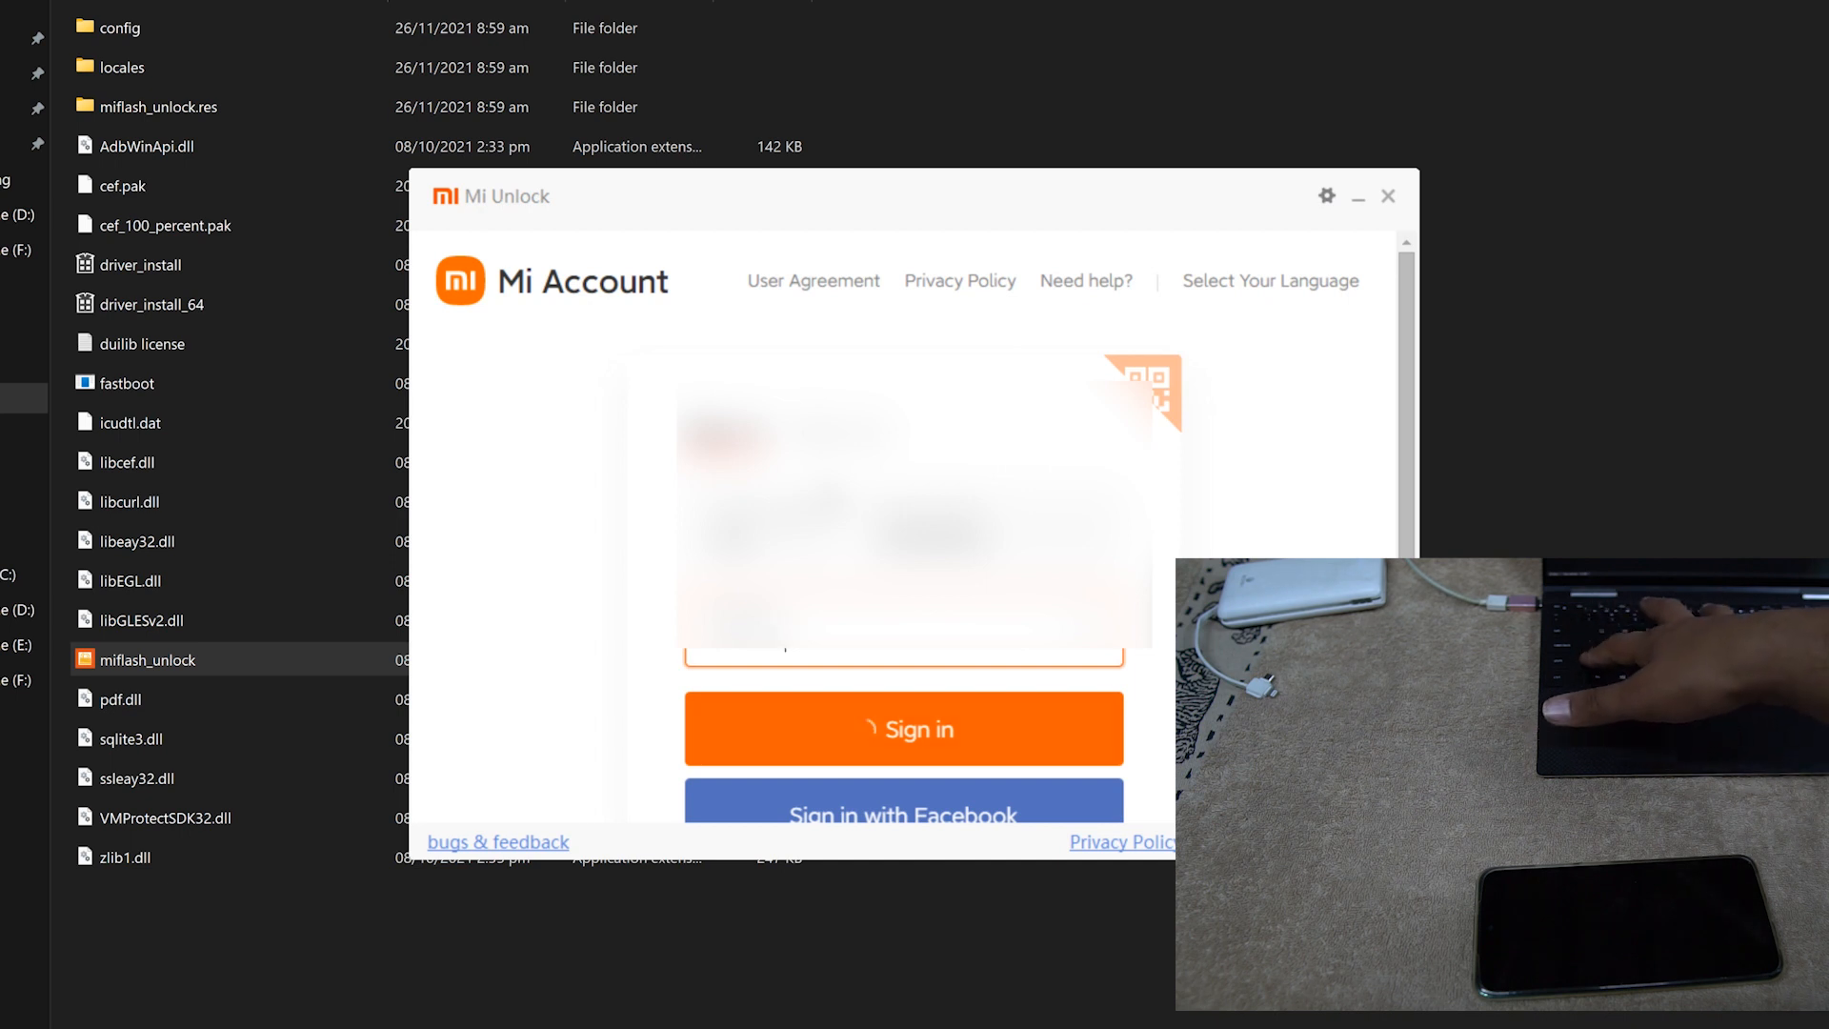
{"action": "left_click", "coordinate": [903, 728]}
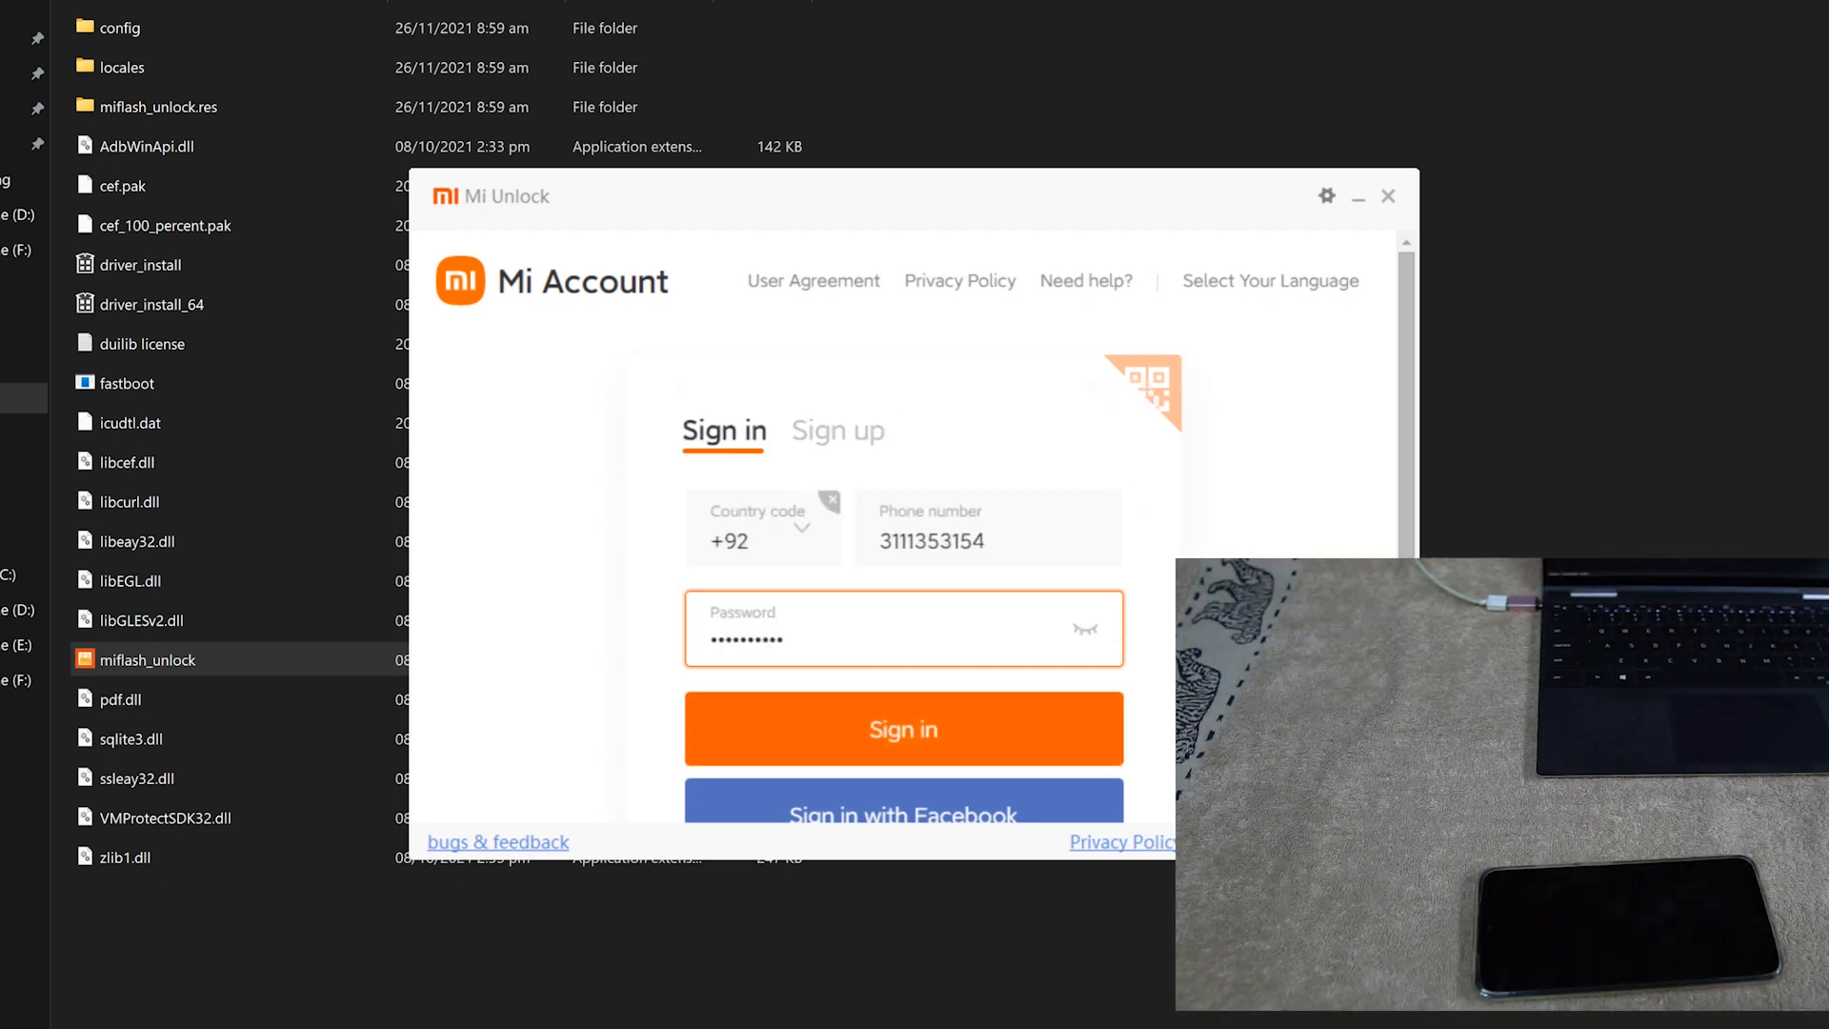
{"action": "left_click", "coordinate": [903, 729]}
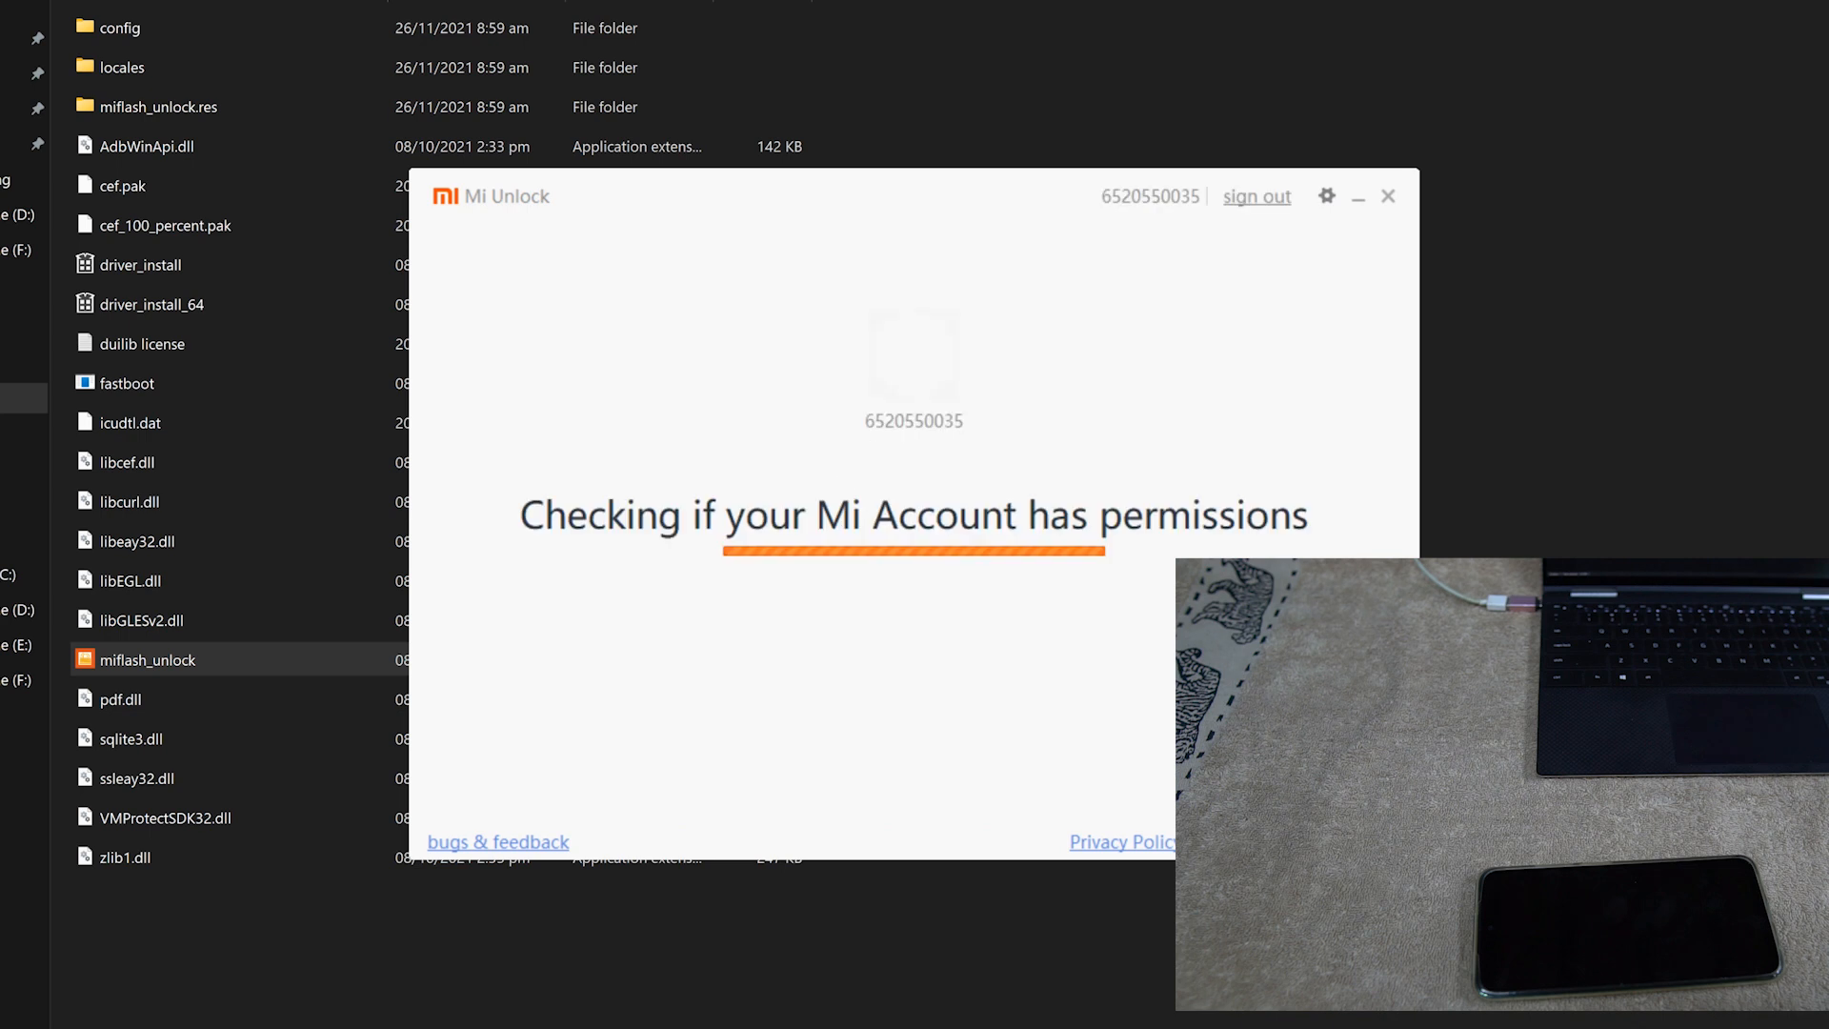